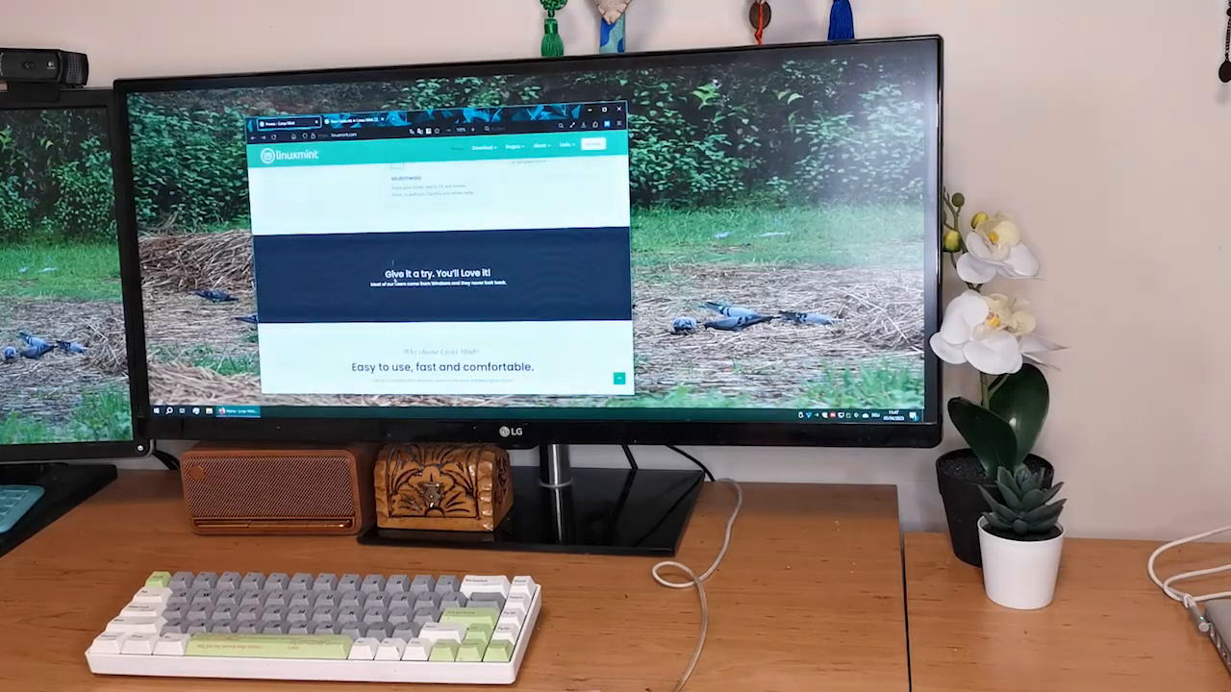
pyautogui.scroll(3)
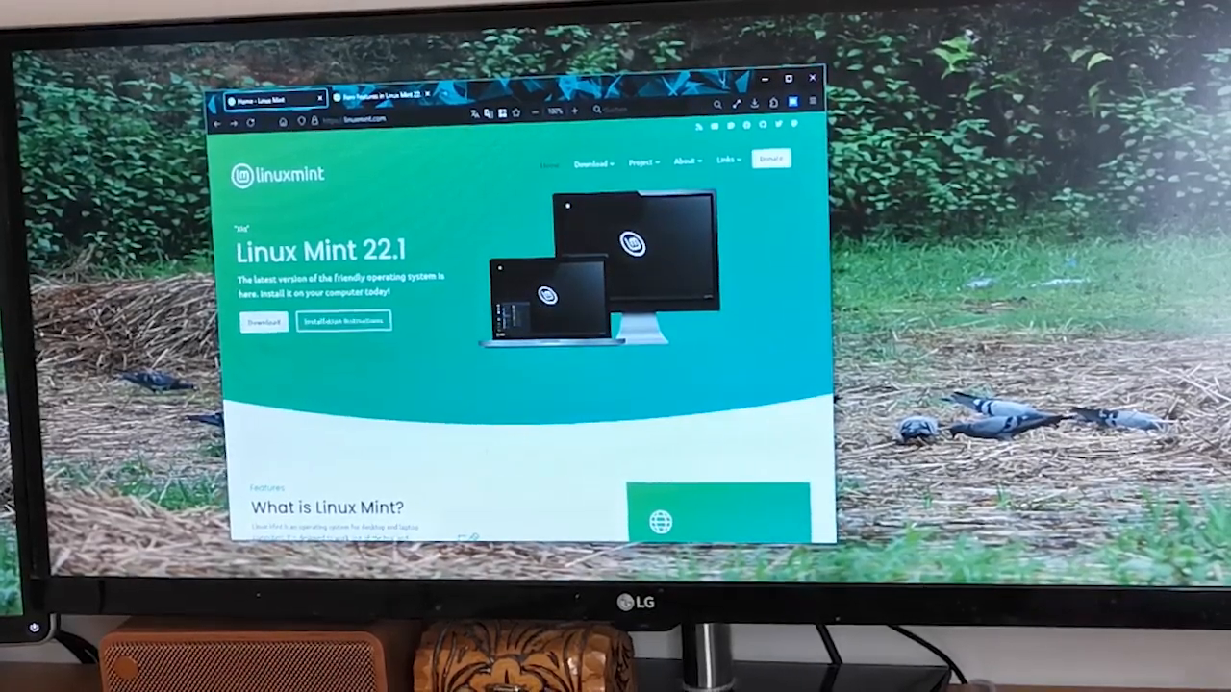
pyautogui.scroll(-3)
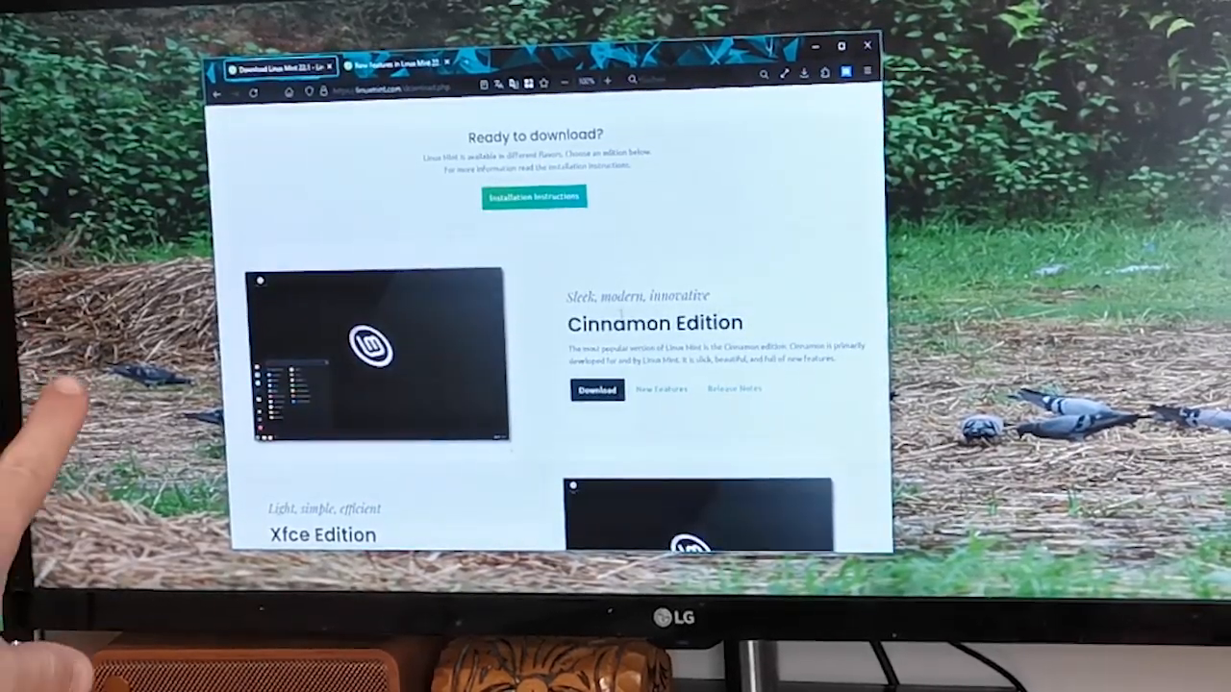
pyautogui.scroll(-3)
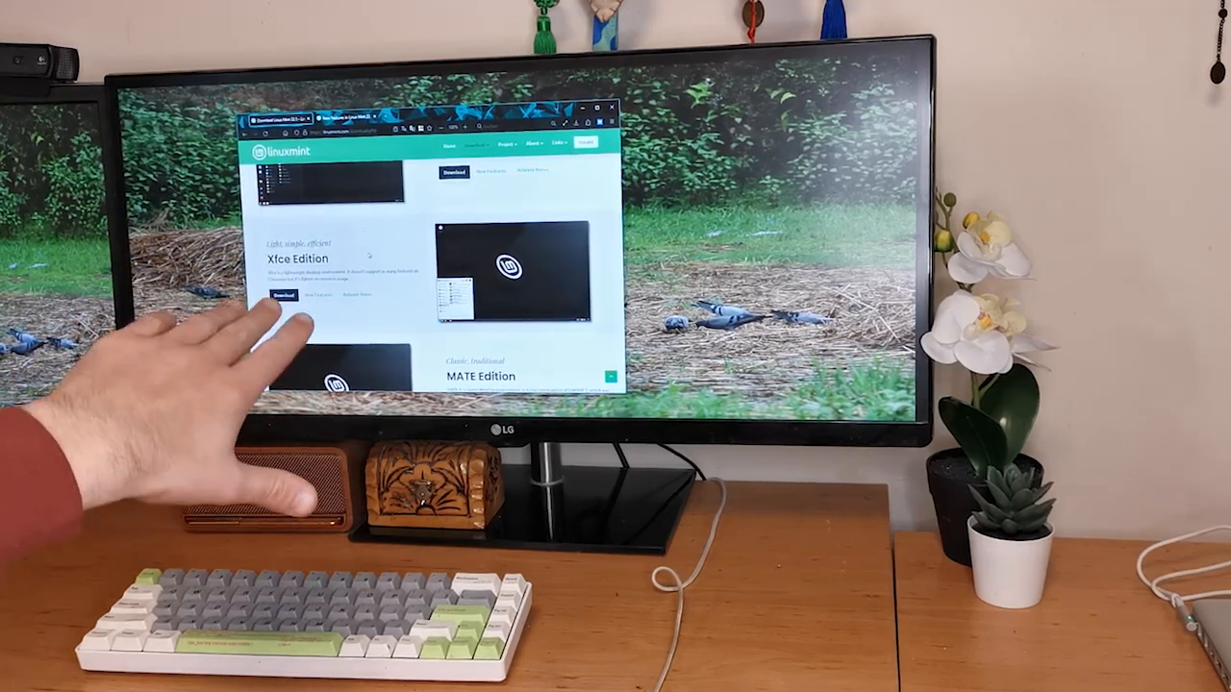
pyautogui.scroll(-3)
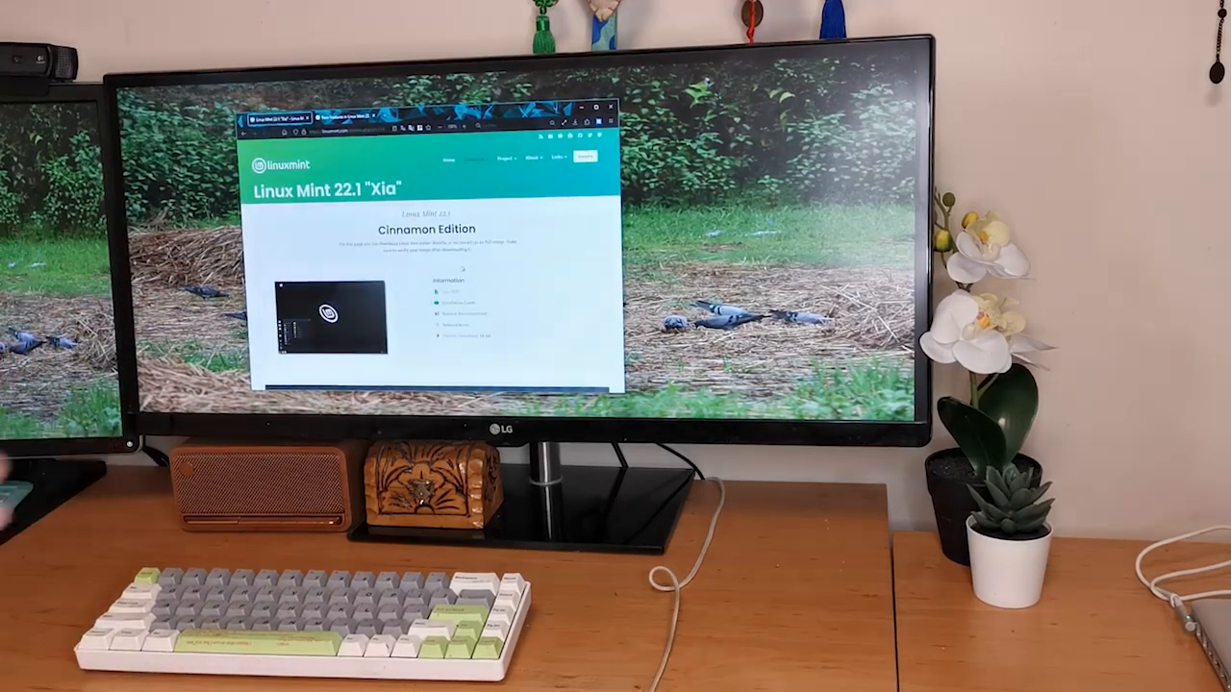
pyautogui.scroll(-3)
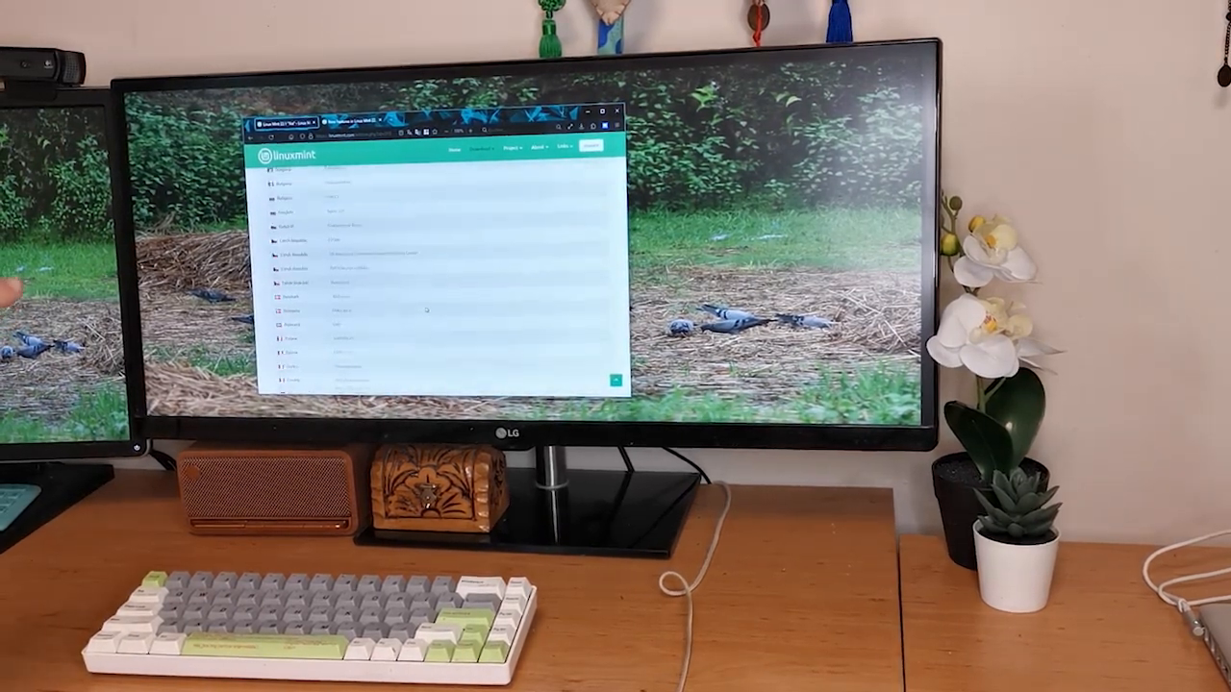
pyautogui.scroll(-3)
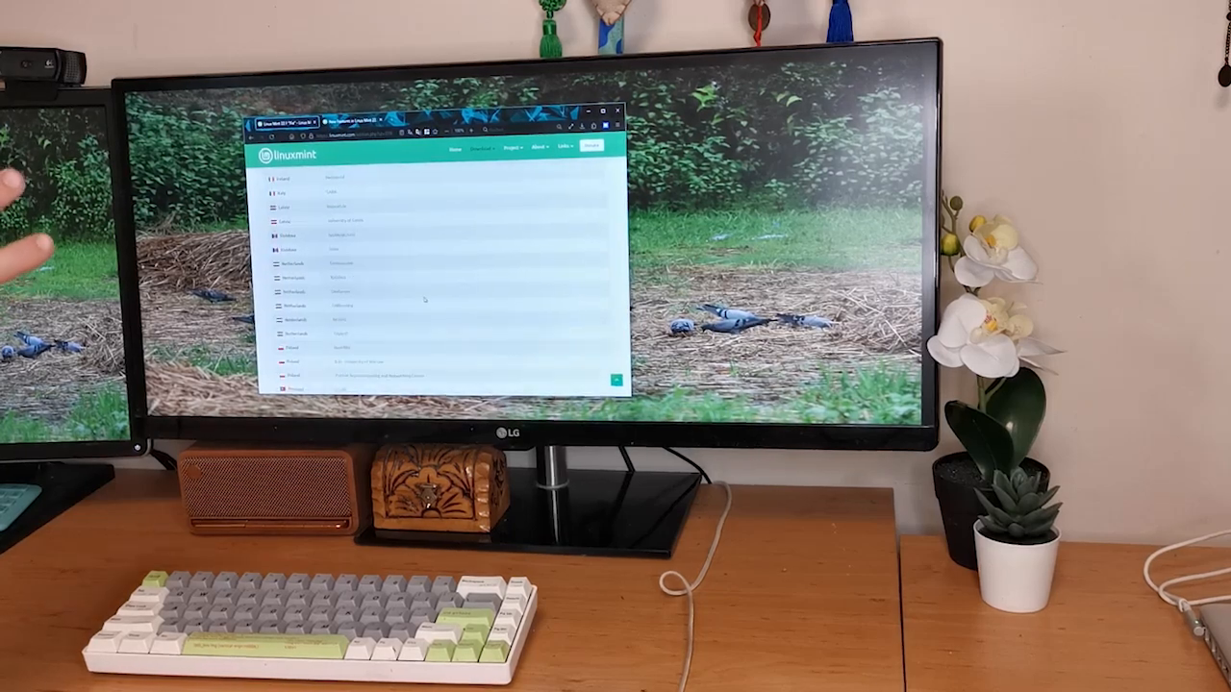
pyautogui.scroll(-3)
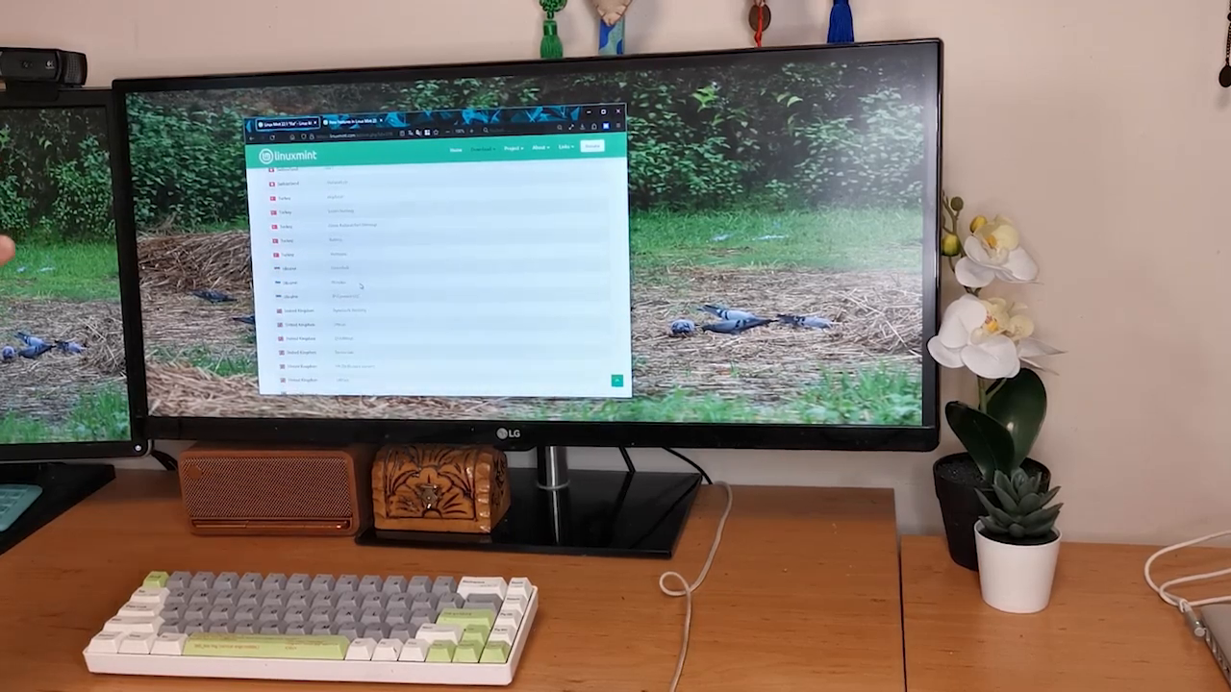